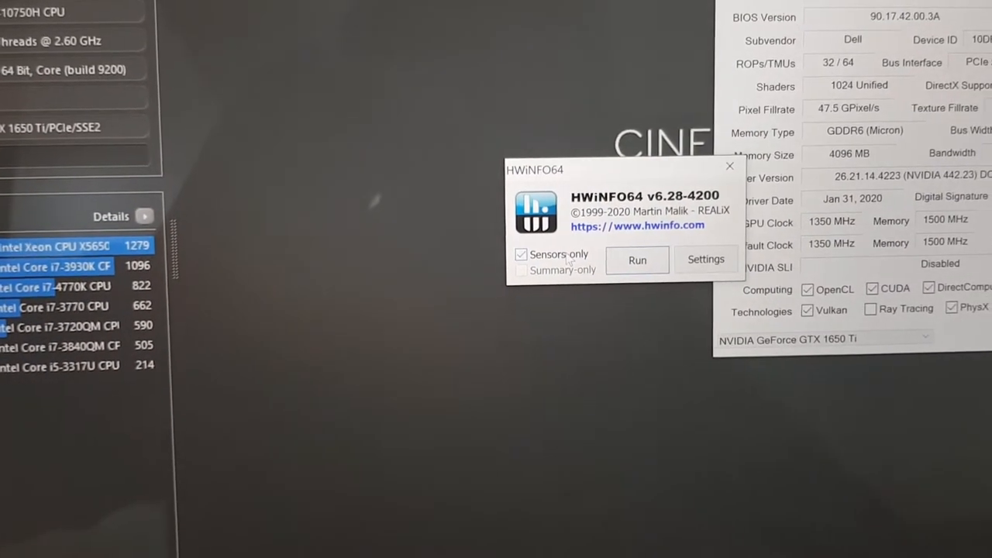
Step: Start HWiNFO64 in sensors-only mode to list core voltages and clock speeds
click(638, 260)
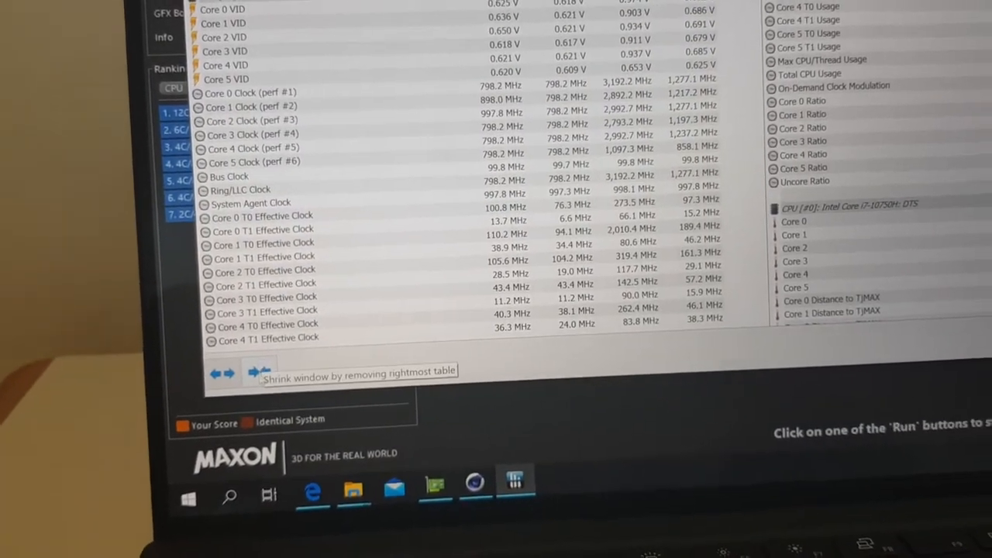
click(260, 372)
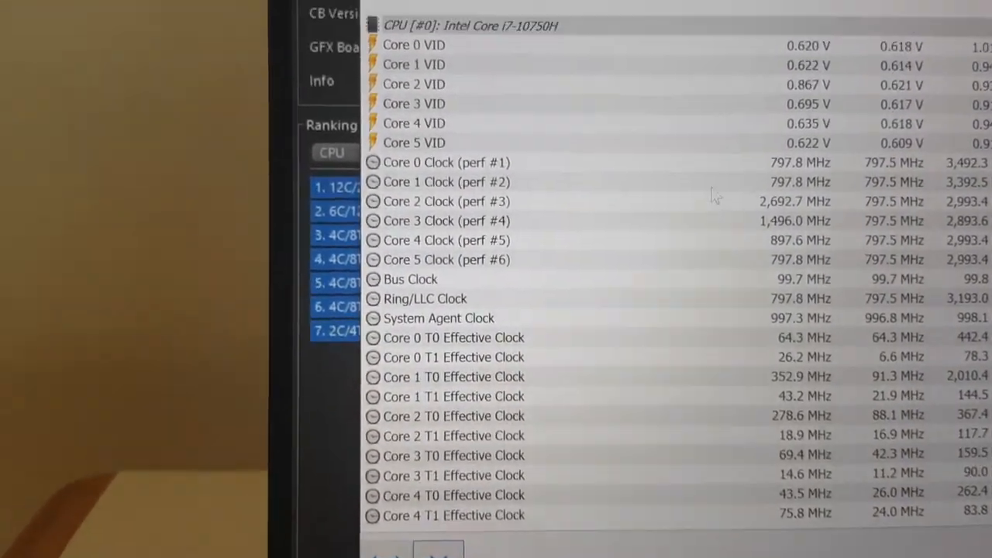
scroll(up, 3)
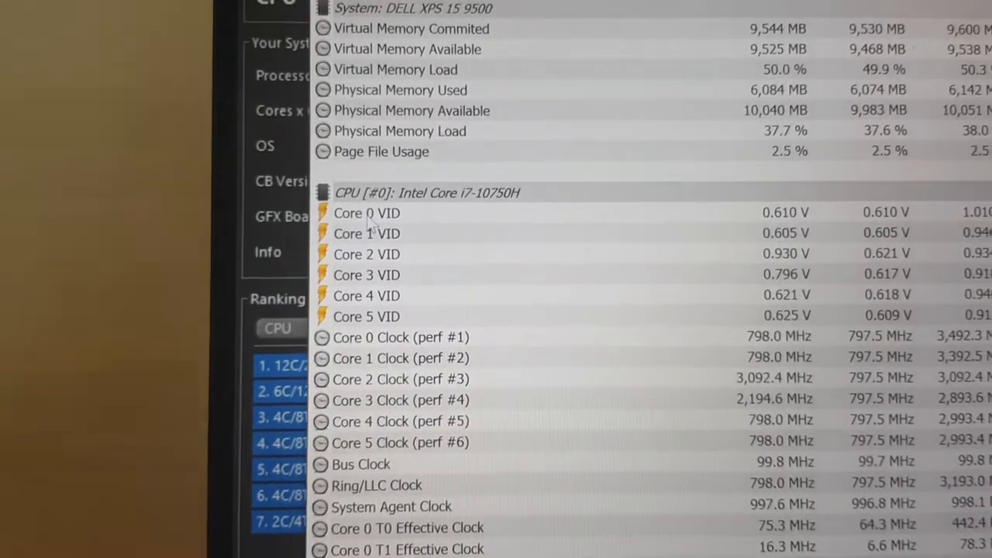
scroll(down, 3)
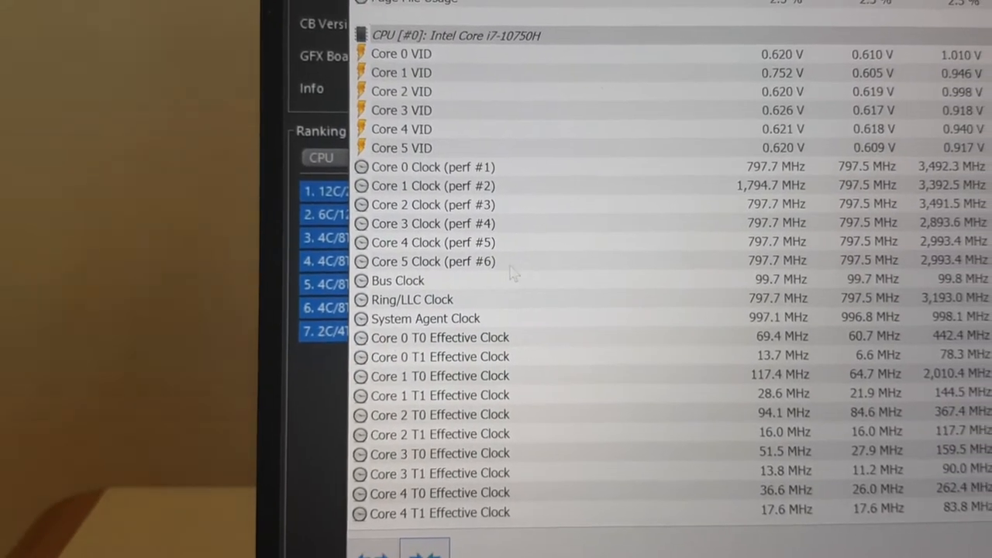
scroll(up, 3)
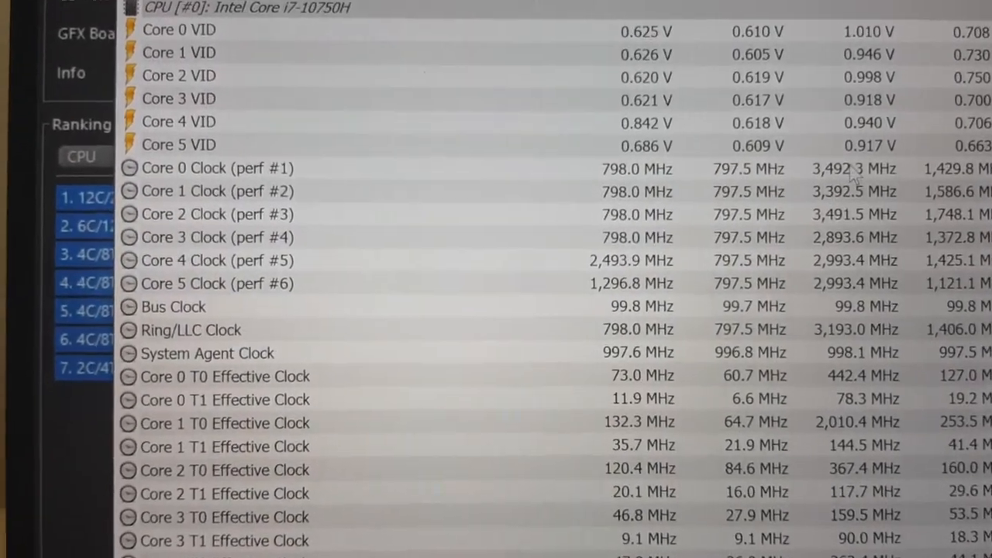
scroll(down, 3)
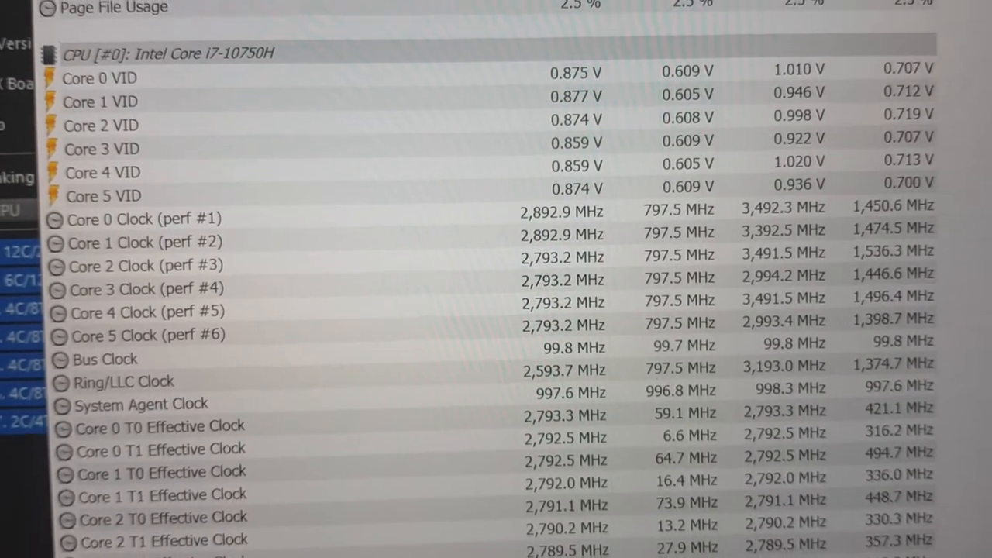
Step: Scroll the sensor list to show the GPU graphs with CPU temperature near 76 °C
scroll(up, 3)
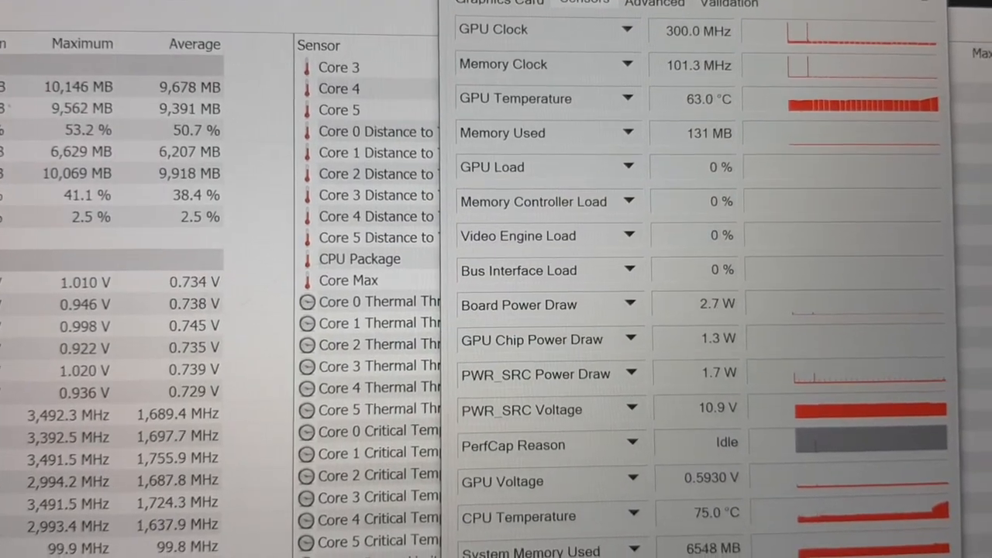
scroll(down, 3)
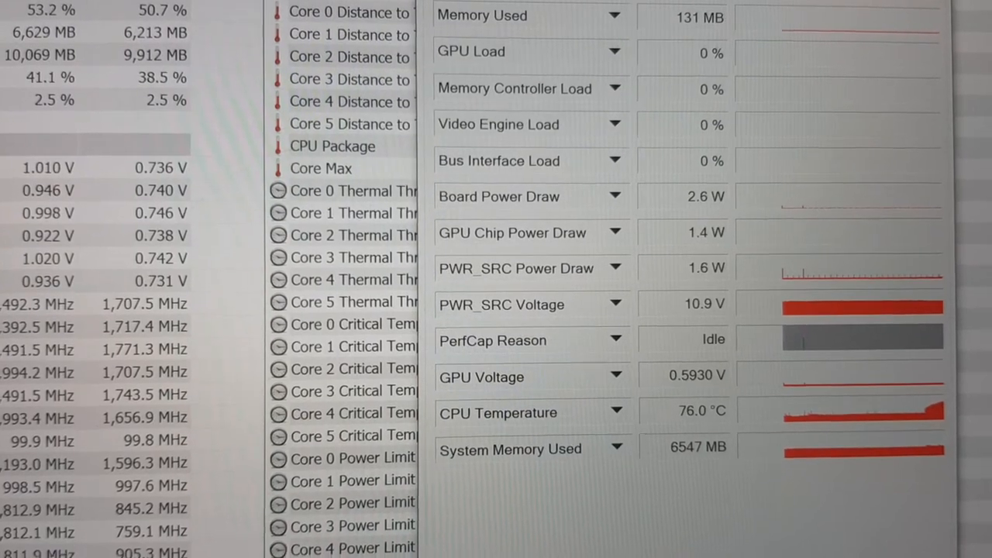
scroll(down, 3)
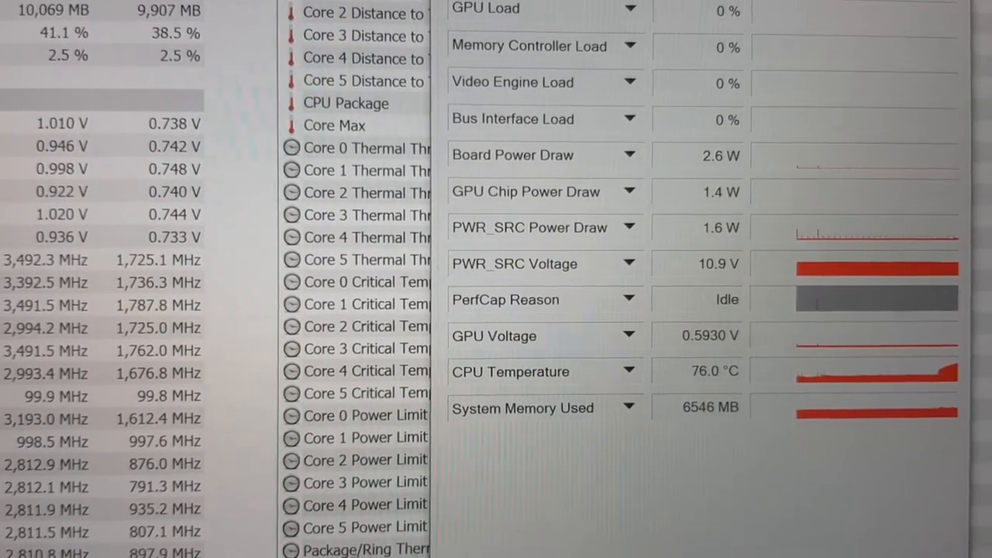